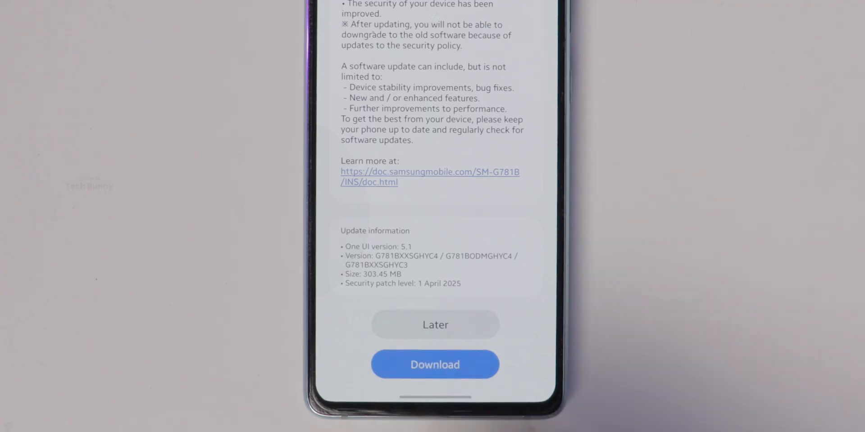
Step: Download the One UI 5.1 update with the April 2025 security patch
left_click(435, 364)
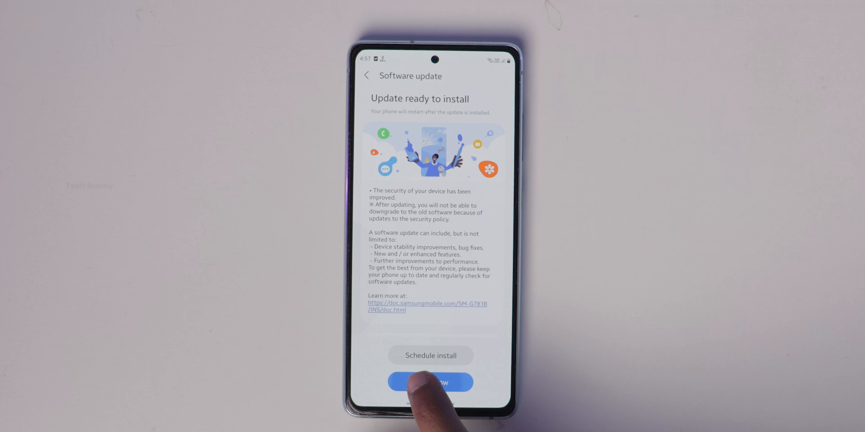
left_click(427, 383)
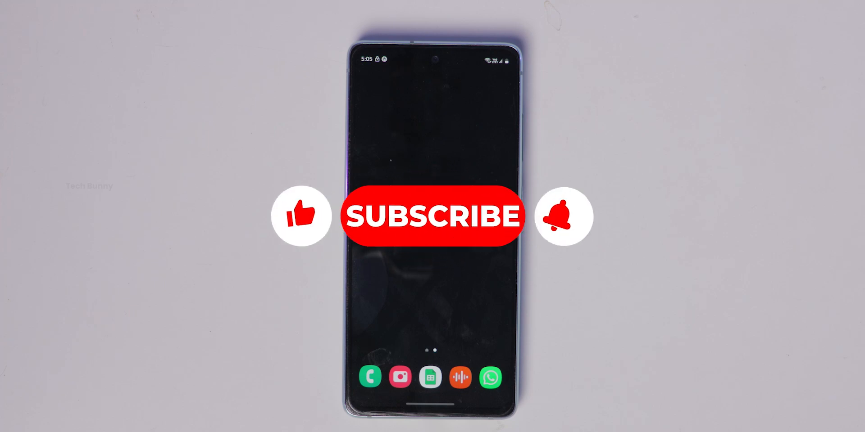
Step: Unlock the restarted phone to reach the home screen with its dock apps
left_click(431, 216)
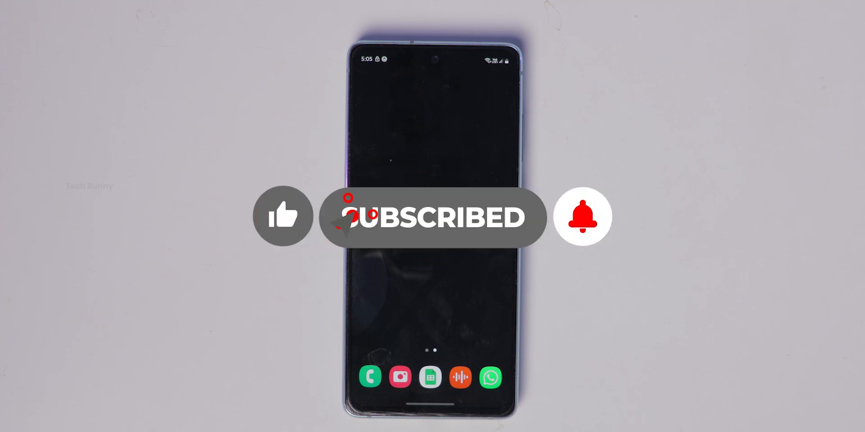